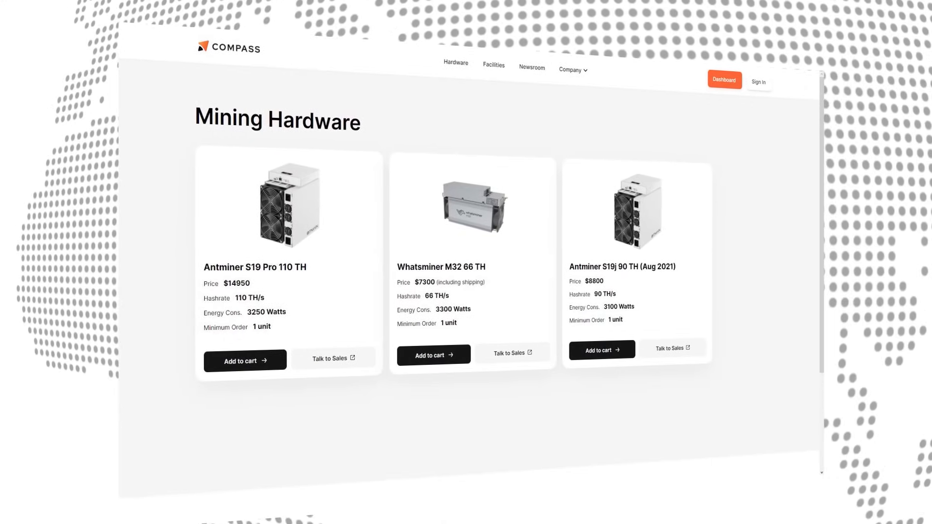
# View Compass Mining's Verified Facilities cards with their locations, prices and availability
pyautogui.click(493, 64)
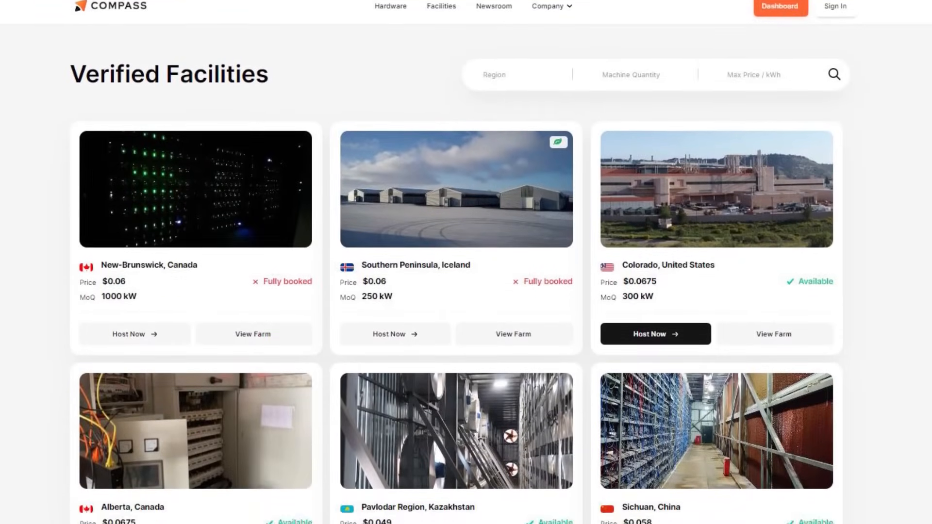
pyautogui.scroll(-3)
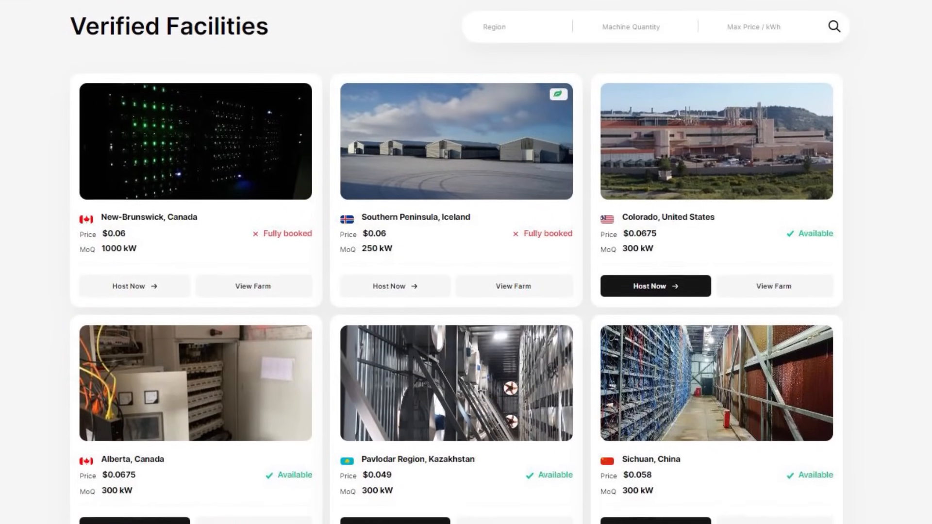
pyautogui.scroll(-3)
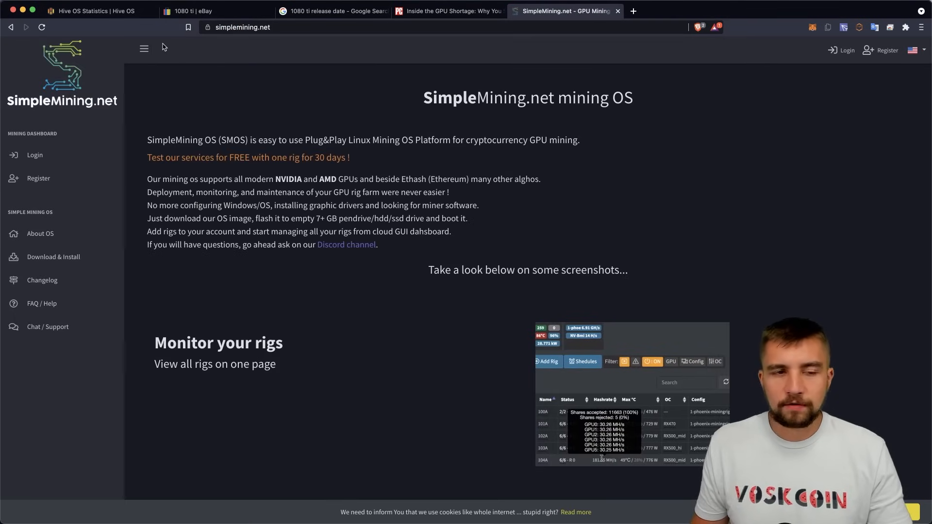
# Show the Hive OS network statistics page with its coin and algorithm share charts
pyautogui.click(95, 11)
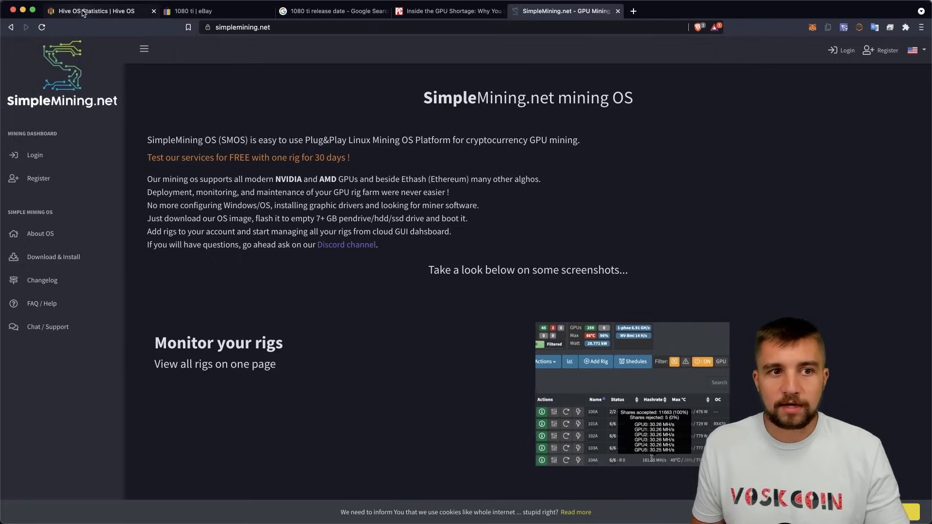
pyautogui.click(92, 10)
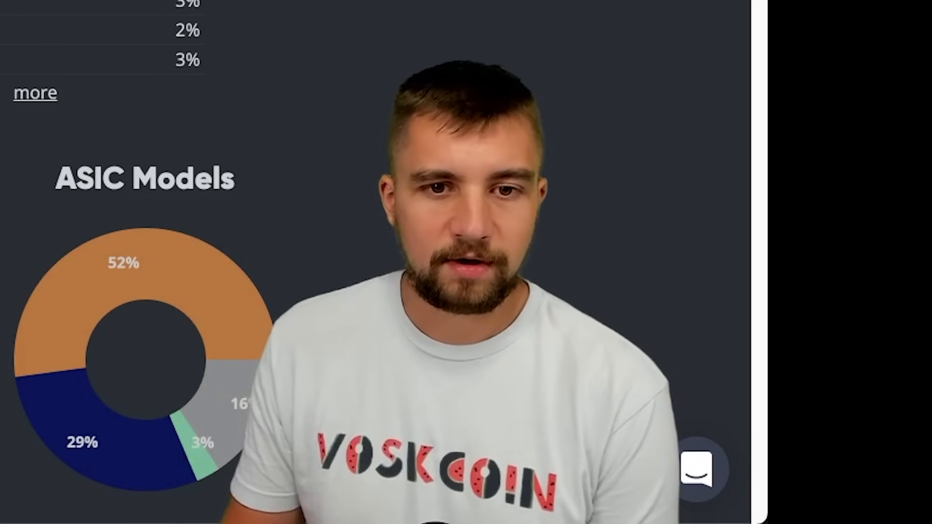
pyautogui.scroll(-3)
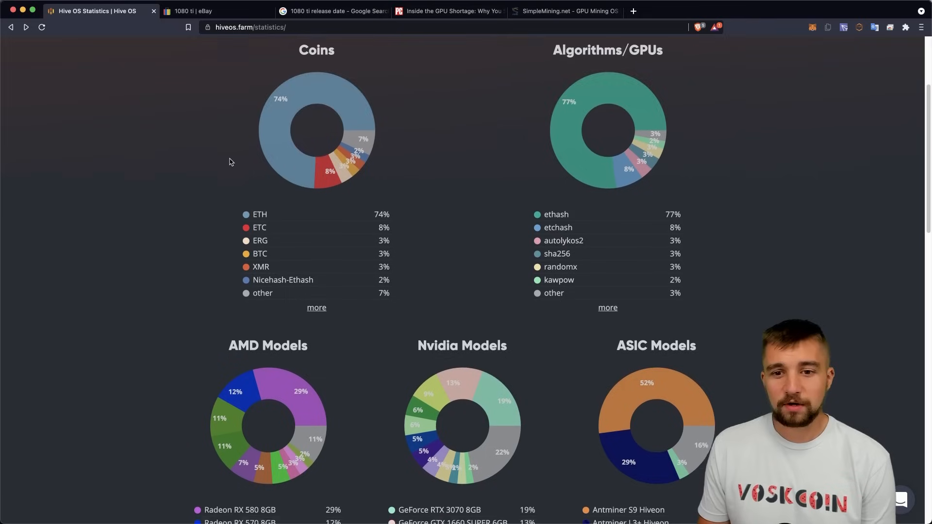
# Reveal the AMD, Nvidia and ASIC model charts with their percentage lists
pyautogui.scroll(-3)
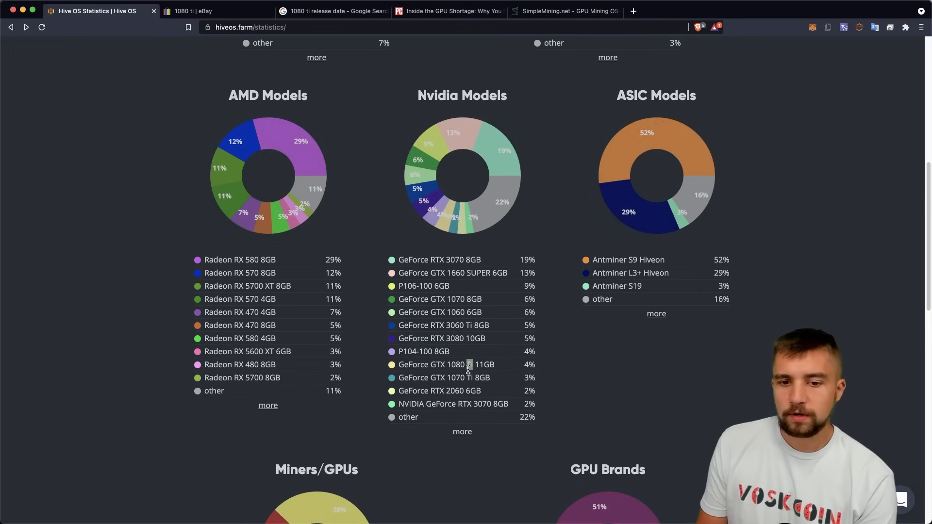
# Highlight the GeForce GTX 1080 Ti 11GB 4% entry, then reveal the Miners/GPUs and brand split charts
pyautogui.doubleClick(446, 364)
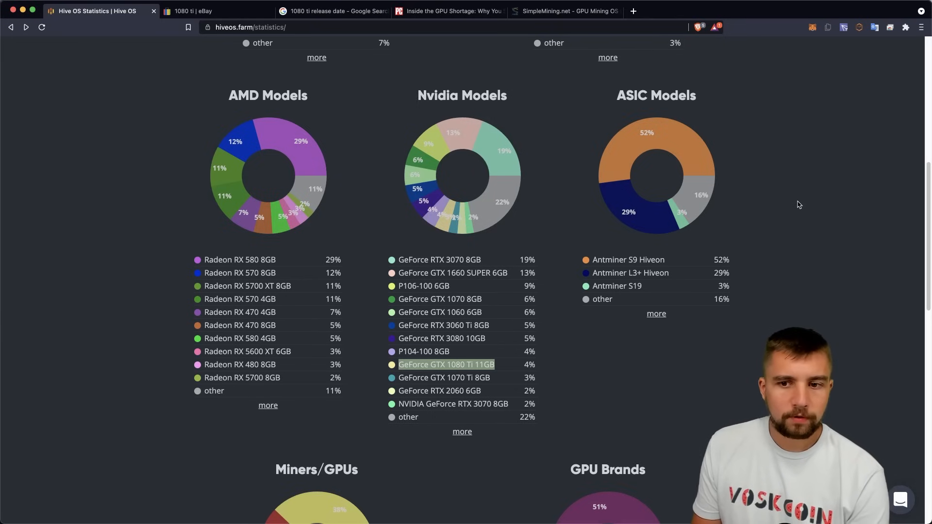
pyautogui.scroll(-3)
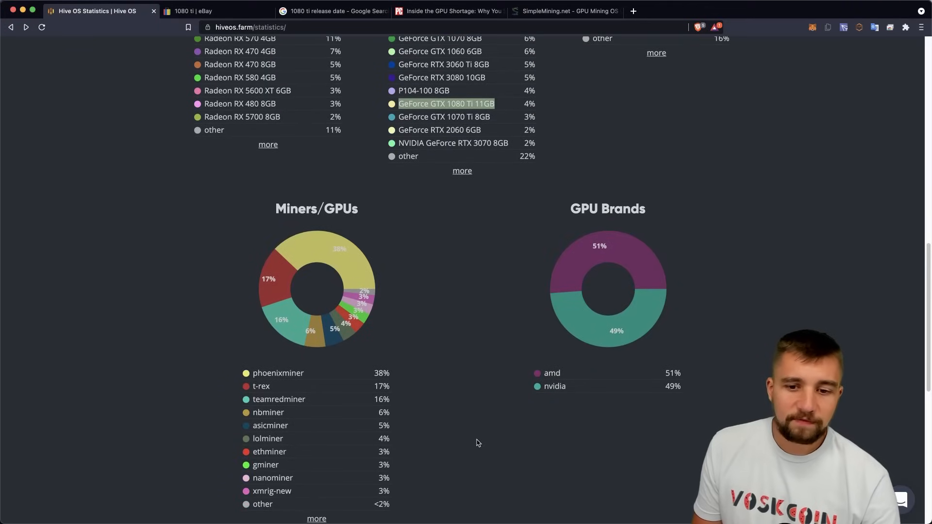
pyautogui.scroll(-3)
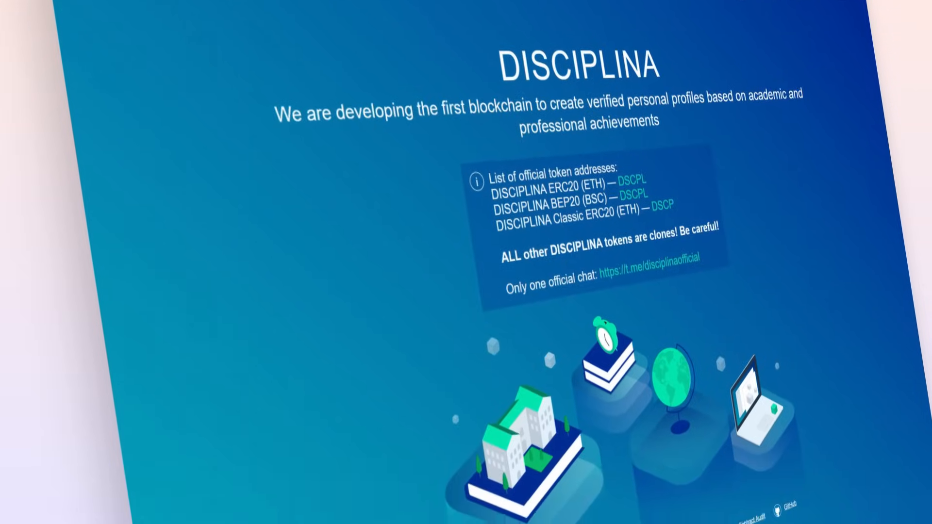
# Review DISCIPLINA's DSCPL/USDT price chart near $0.0079 with its supply and market cap details
pyautogui.scroll(-3)
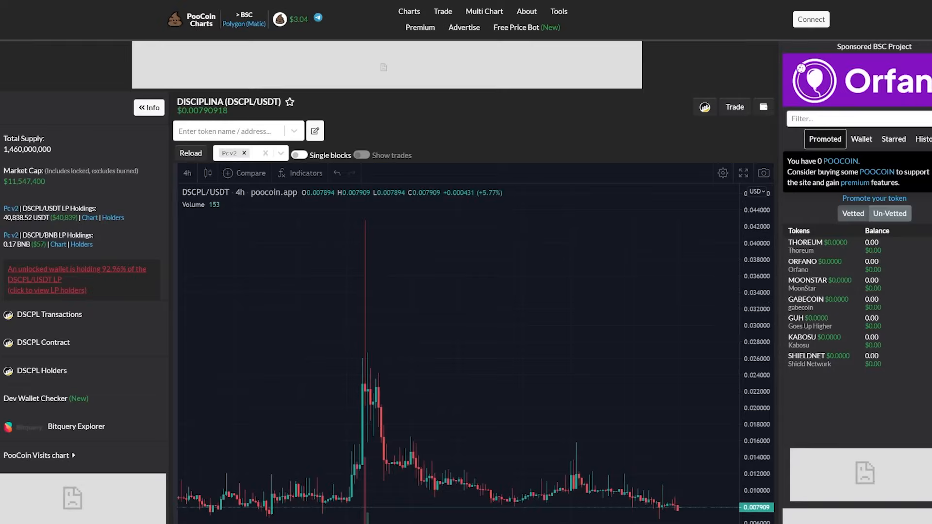
pyautogui.scroll(-3)
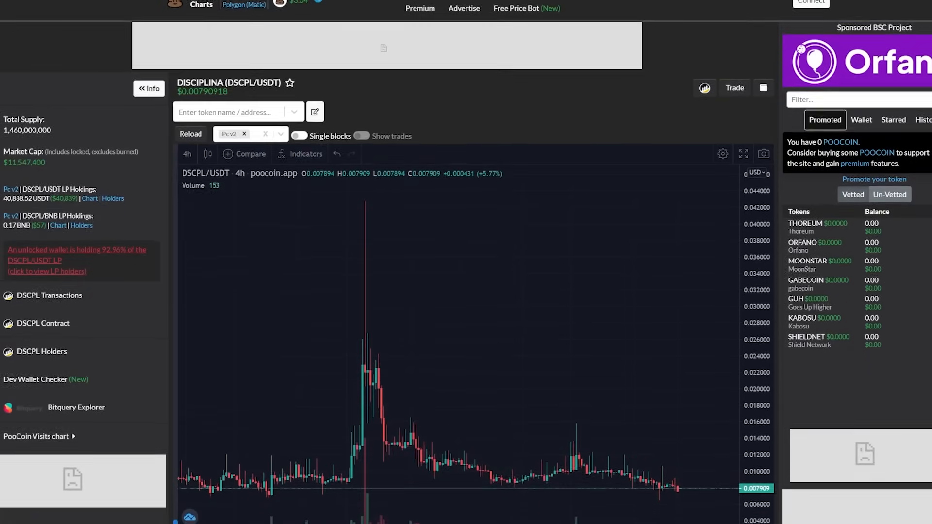
pyautogui.scroll(-3)
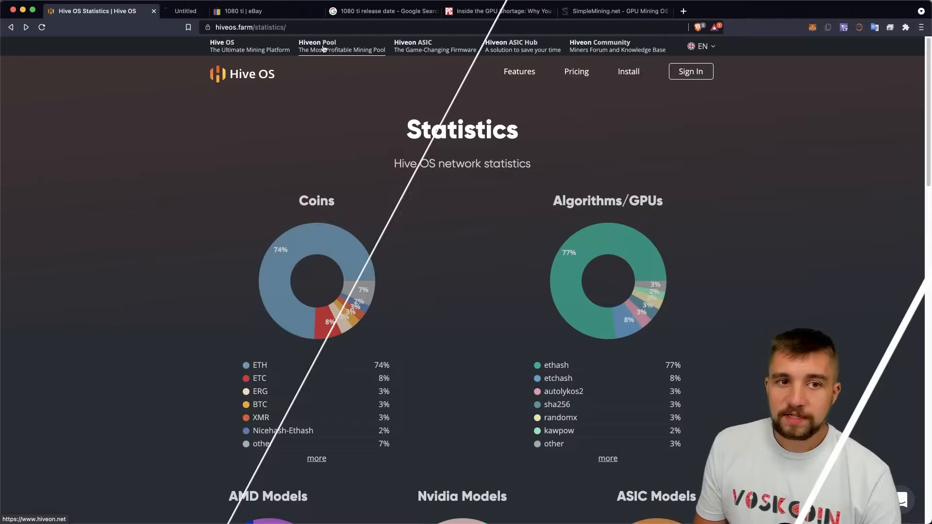
# Show Hiveon Pool's homepage with $7.18 ETH and $4.92 ETC daily earnings and payout details
pyautogui.click(340, 45)
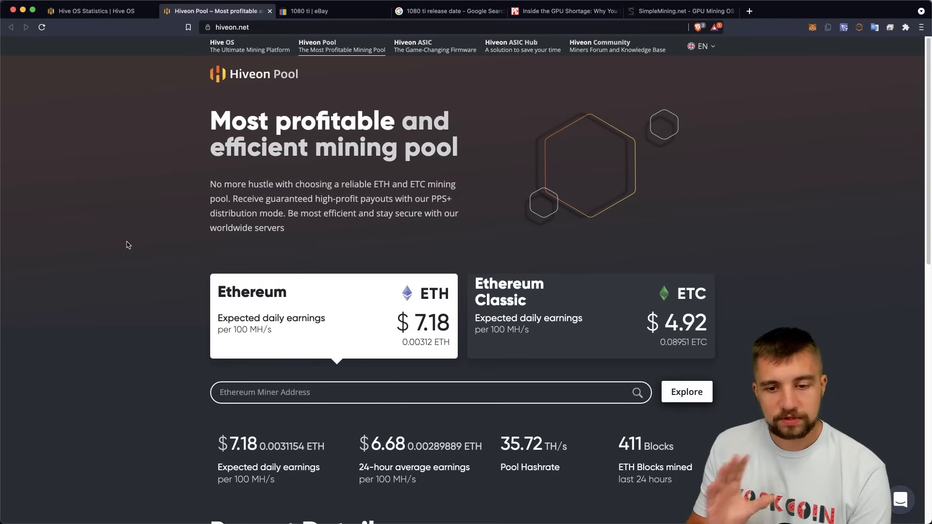
pyautogui.moveTo(123, 226)
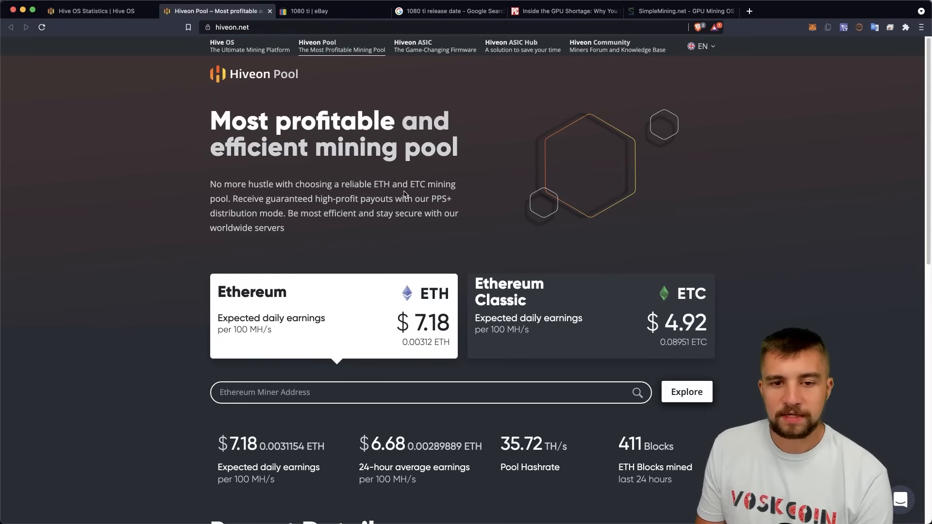
pyautogui.scroll(-3)
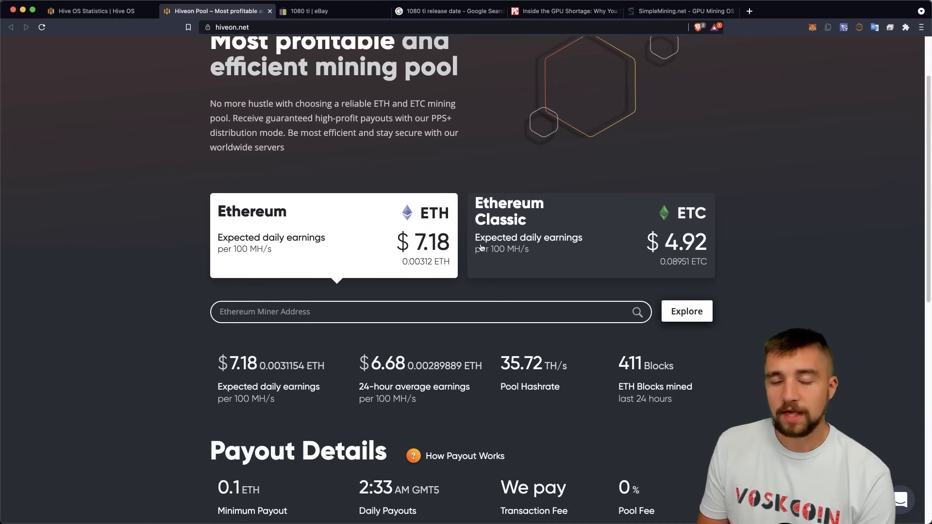
pyautogui.scroll(-3)
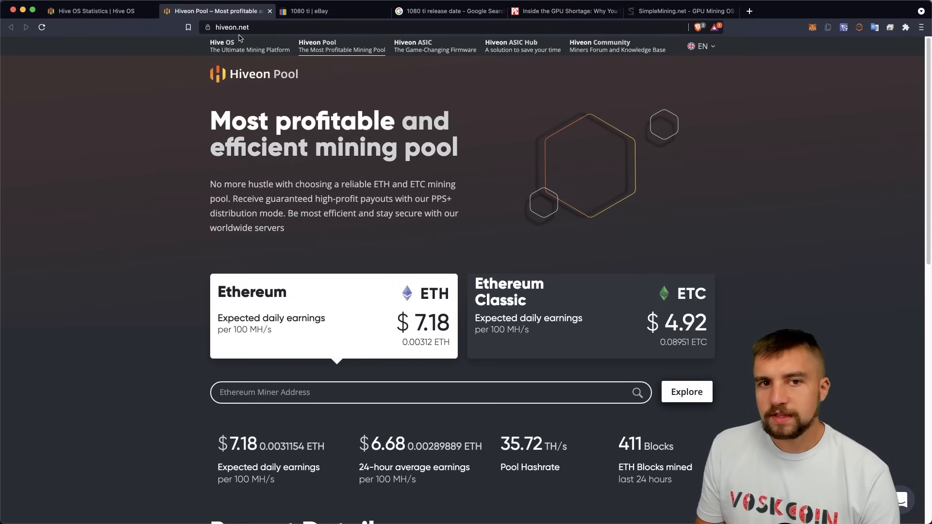
pyautogui.moveTo(321, 11)
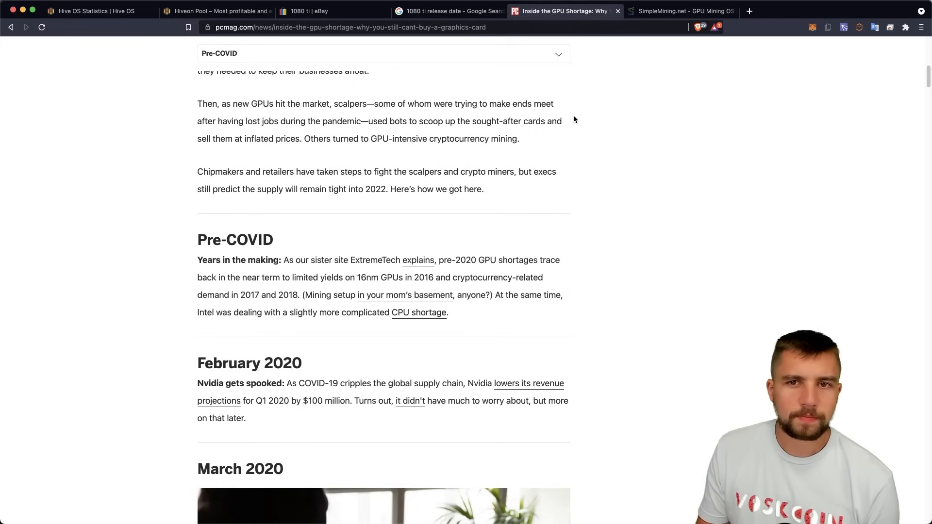
pyautogui.moveTo(588, 139)
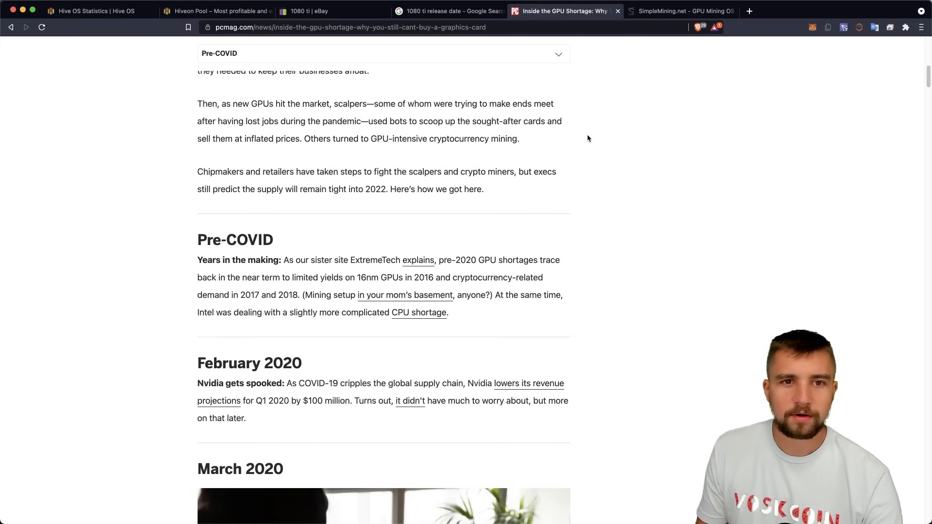
pyautogui.moveTo(642, 256)
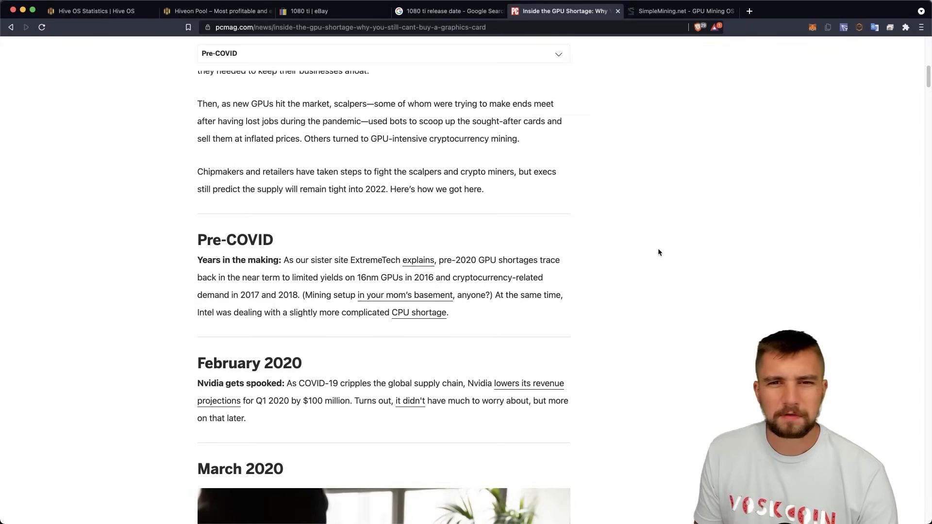
pyautogui.moveTo(300, 271)
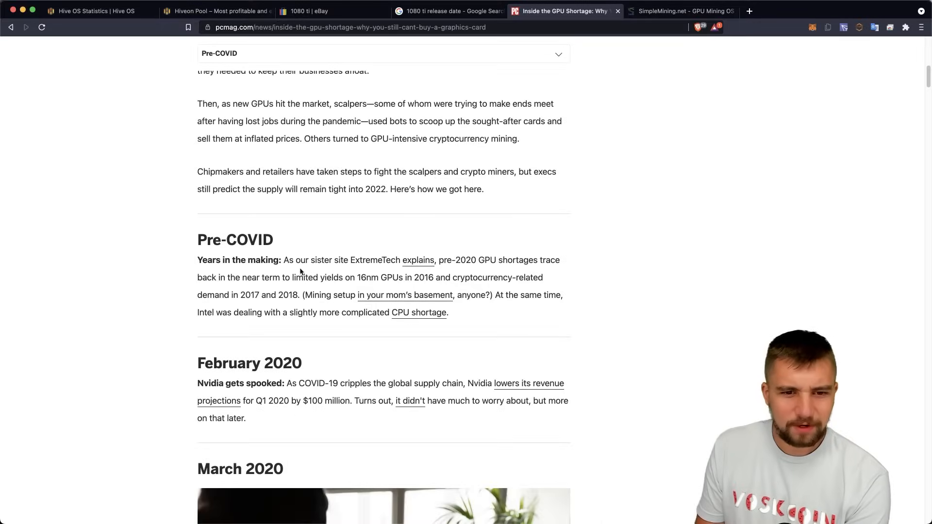
pyautogui.moveTo(299, 274)
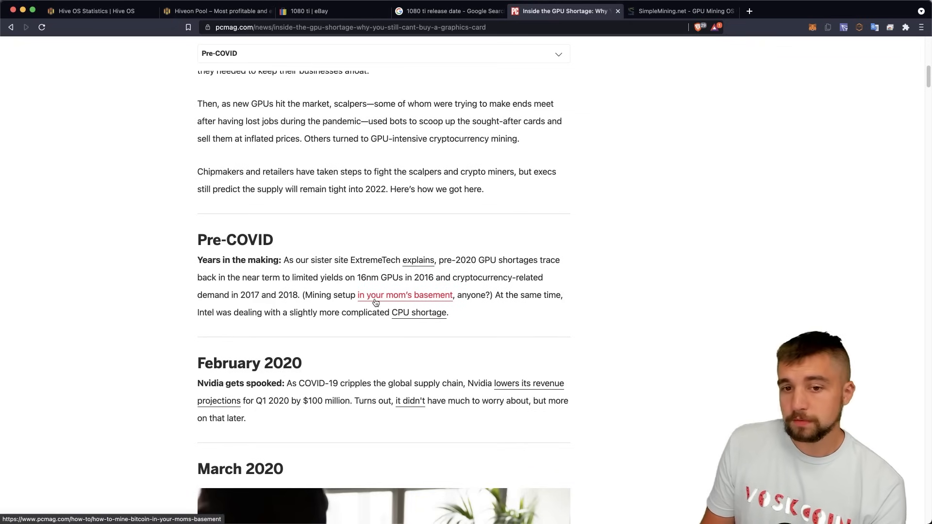
# Select a passage in the PCMag GPU shortage article's Pre-COVID timeline section
pyautogui.moveTo(289, 260); pyautogui.dragTo(329, 261)
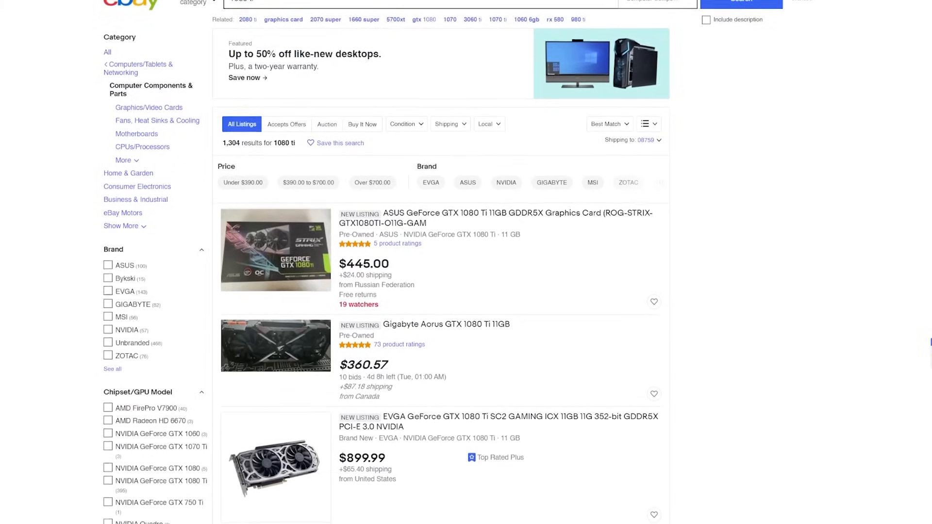
pyautogui.scroll(-3)
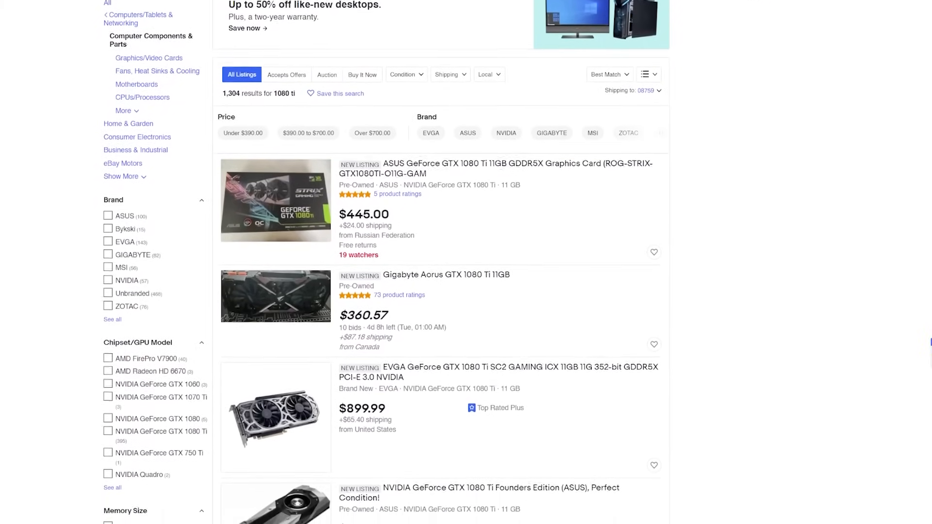
pyautogui.scroll(-3)
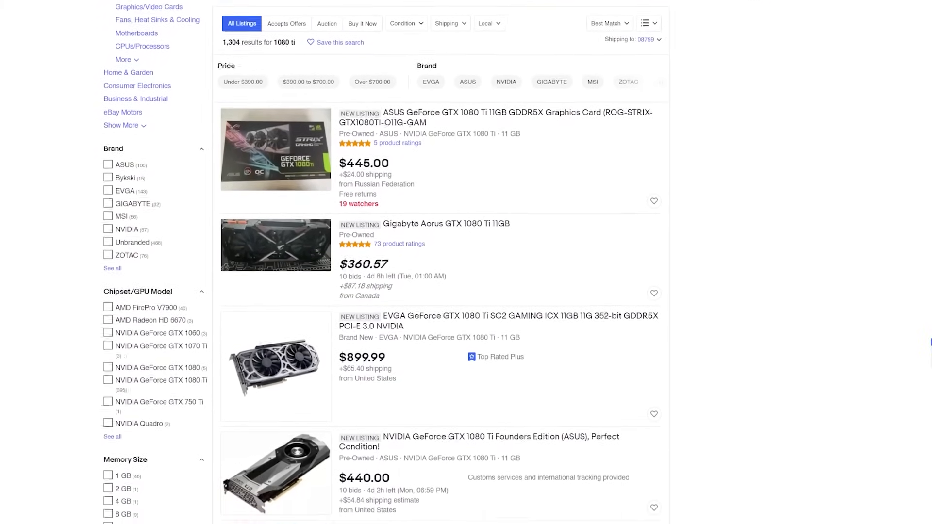
pyautogui.scroll(-3)
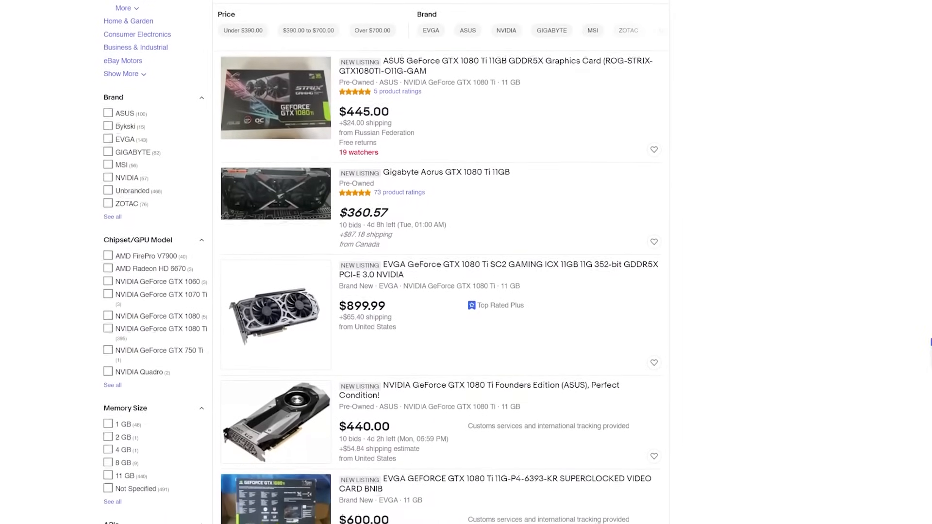
pyautogui.scroll(-3)
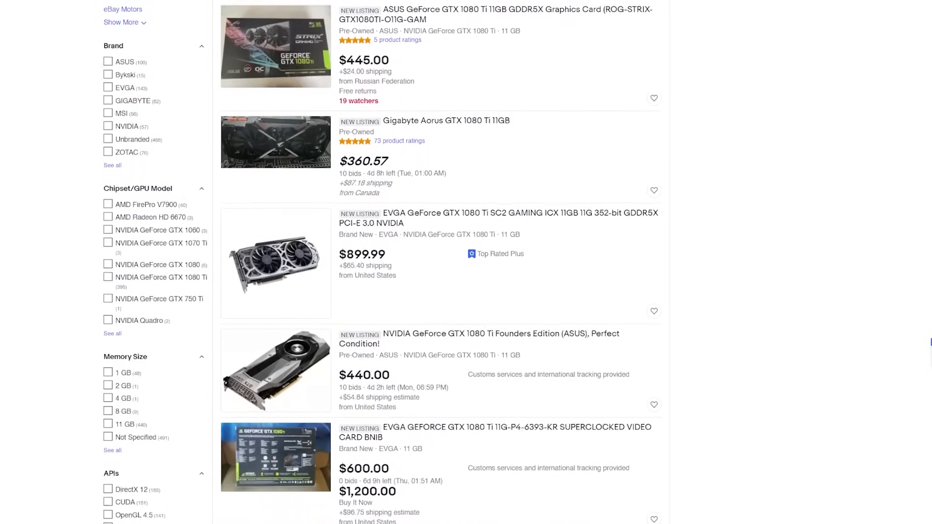
pyautogui.scroll(-3)
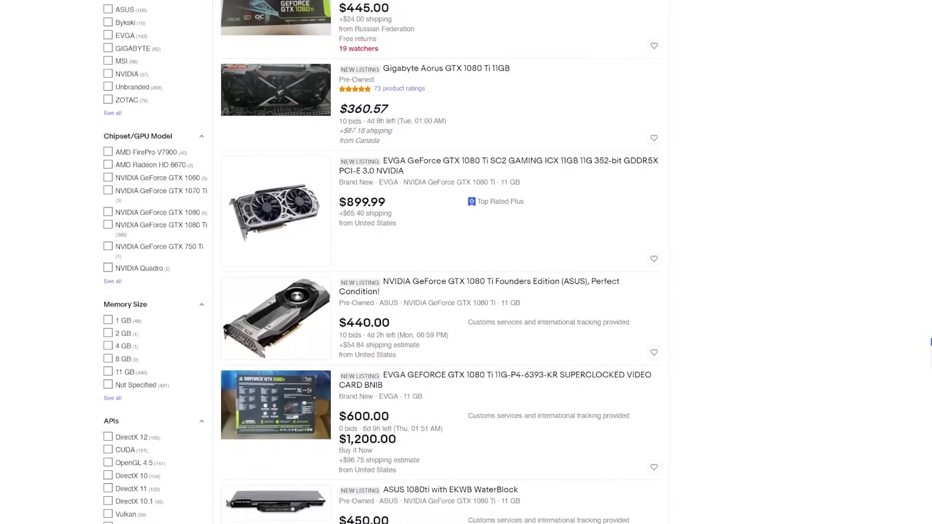
pyautogui.scroll(-3)
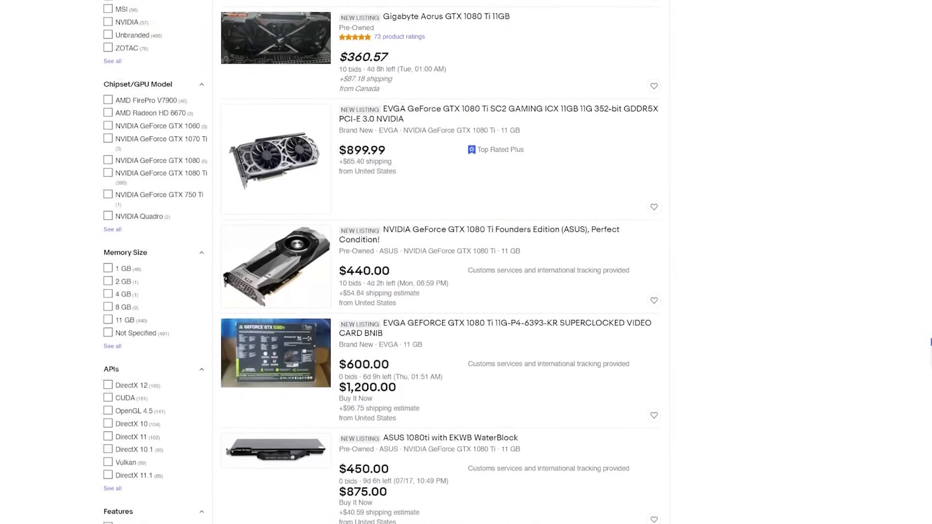
pyautogui.scroll(-3)
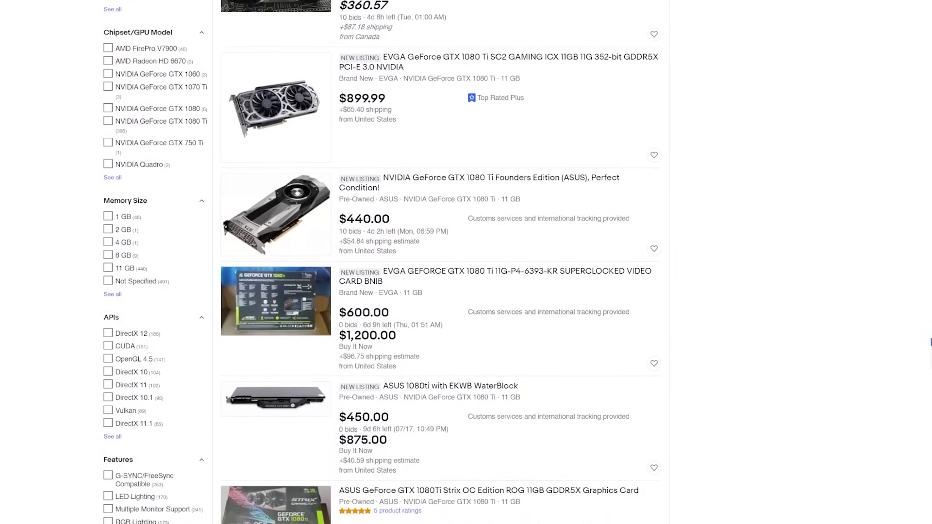
pyautogui.scroll(-3)
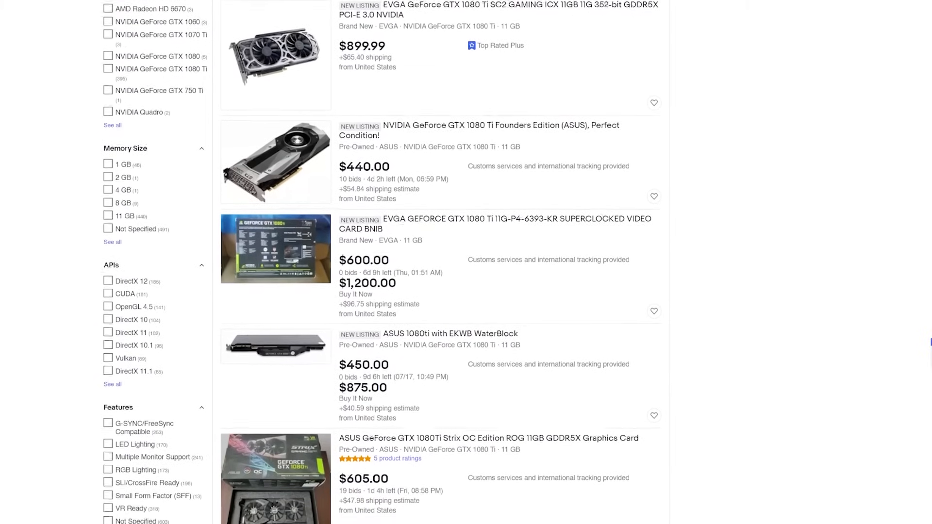
pyautogui.scroll(-3)
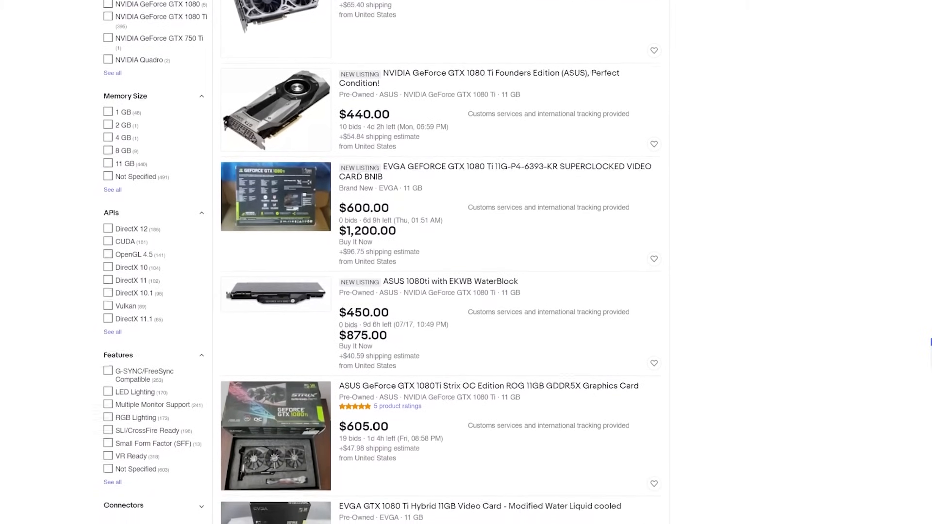
pyautogui.scroll(-3)
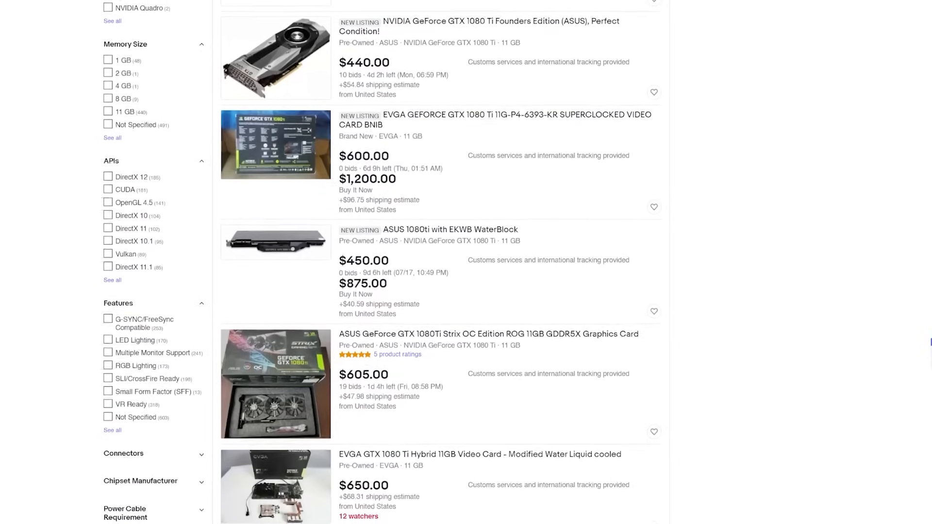
pyautogui.scroll(-3)
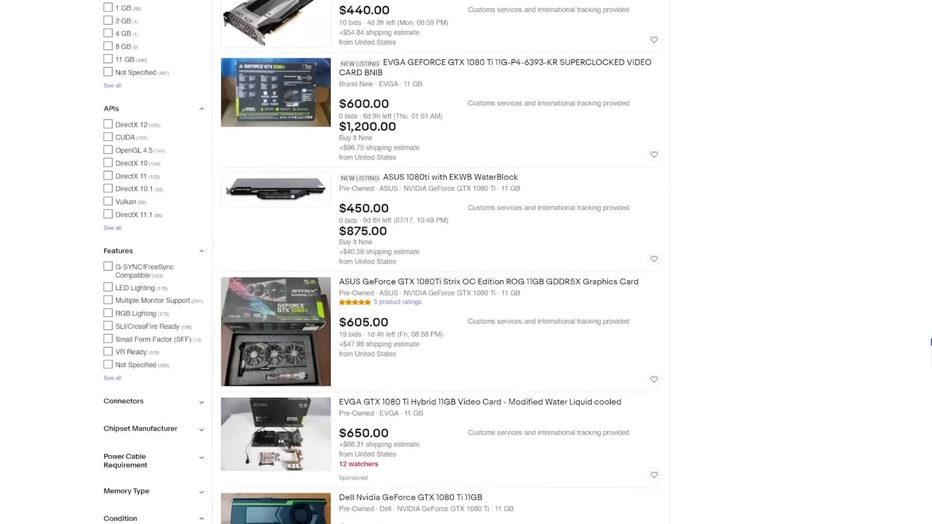
pyautogui.scroll(-3)
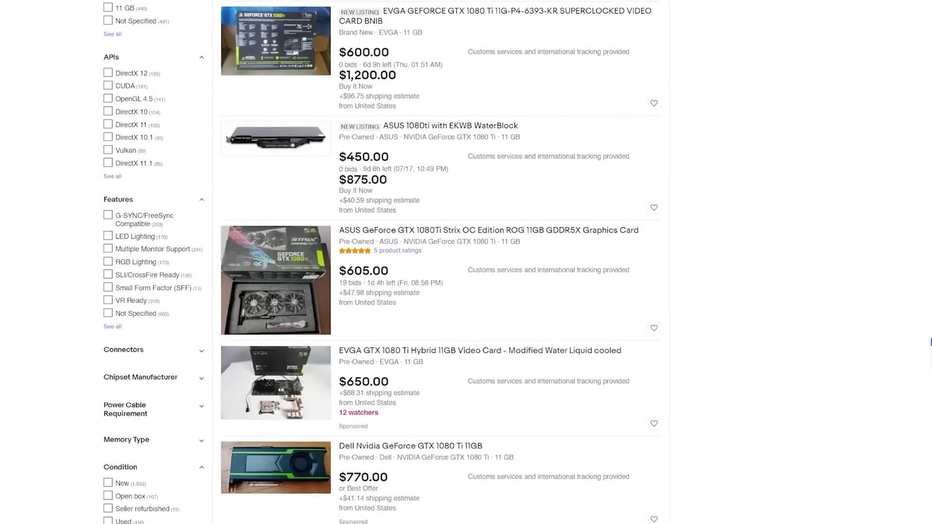
pyautogui.scroll(-3)
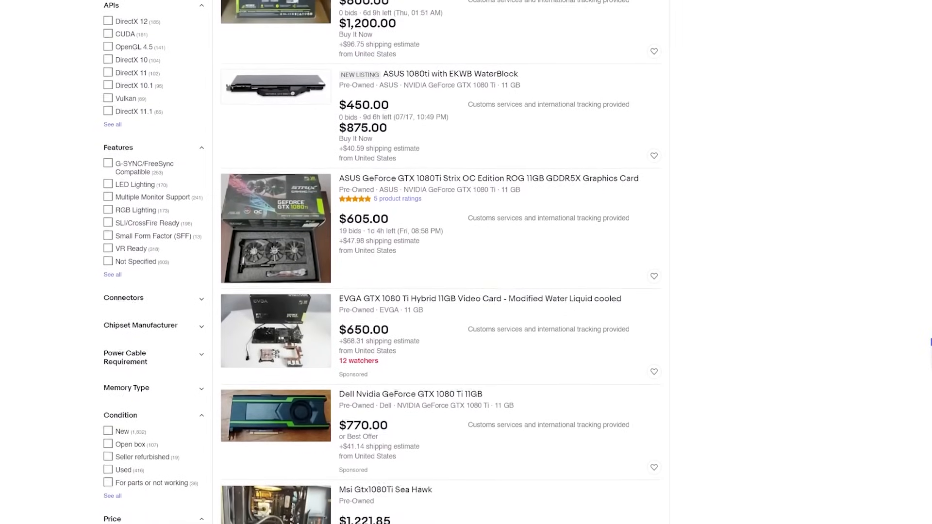
pyautogui.scroll(-3)
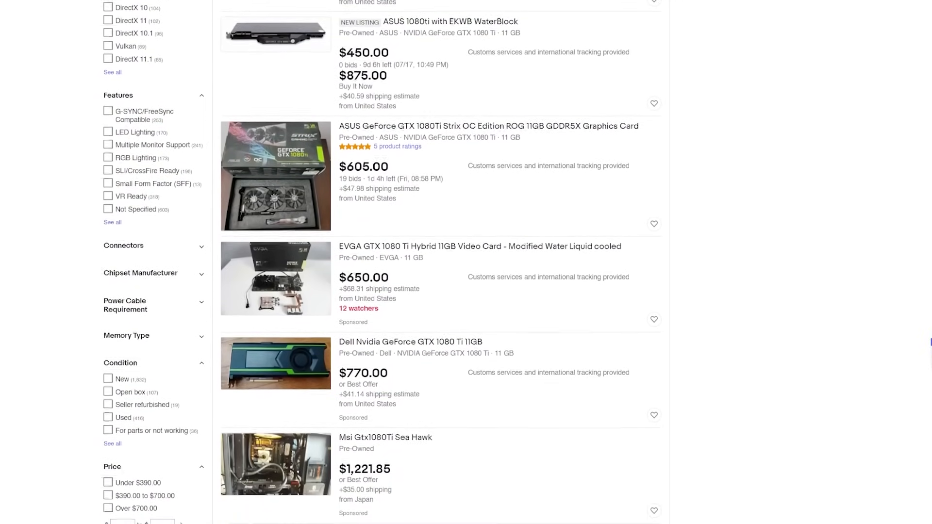
pyautogui.scroll(-3)
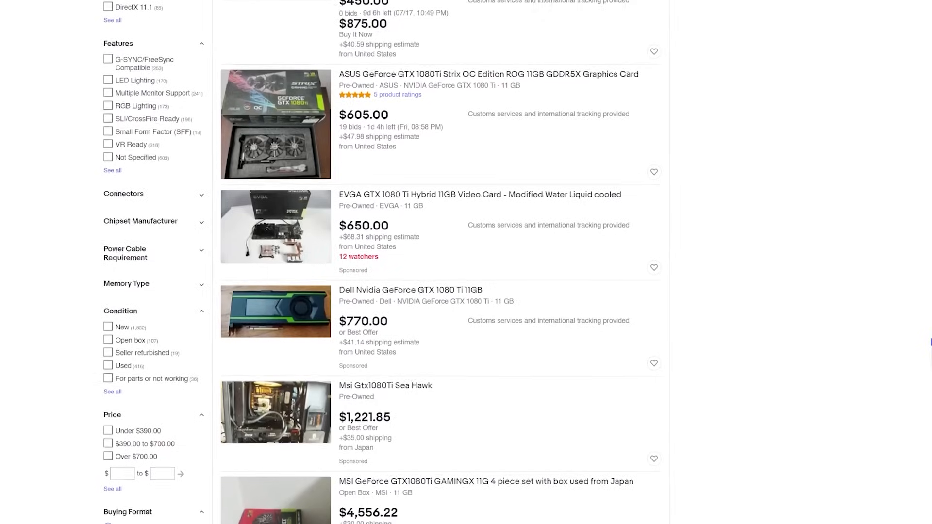
pyautogui.scroll(-3)
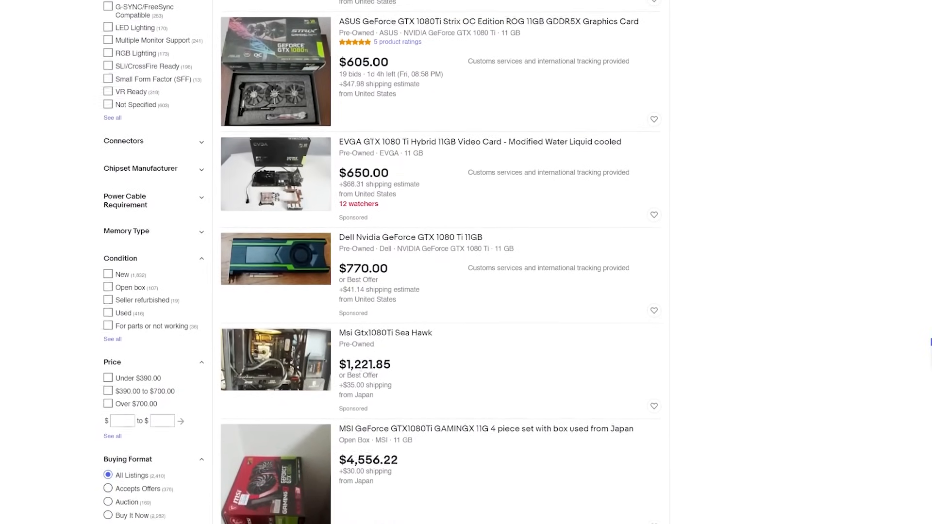
pyautogui.scroll(-3)
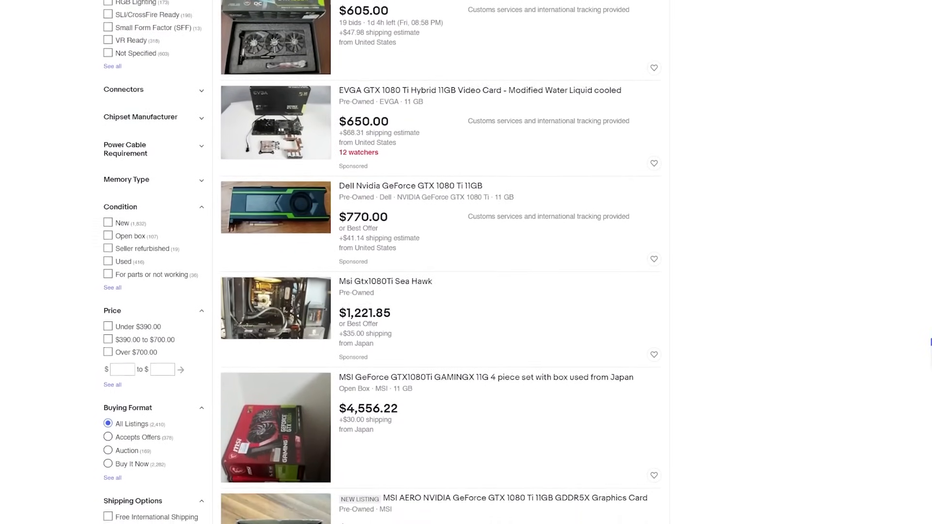
pyautogui.scroll(-3)
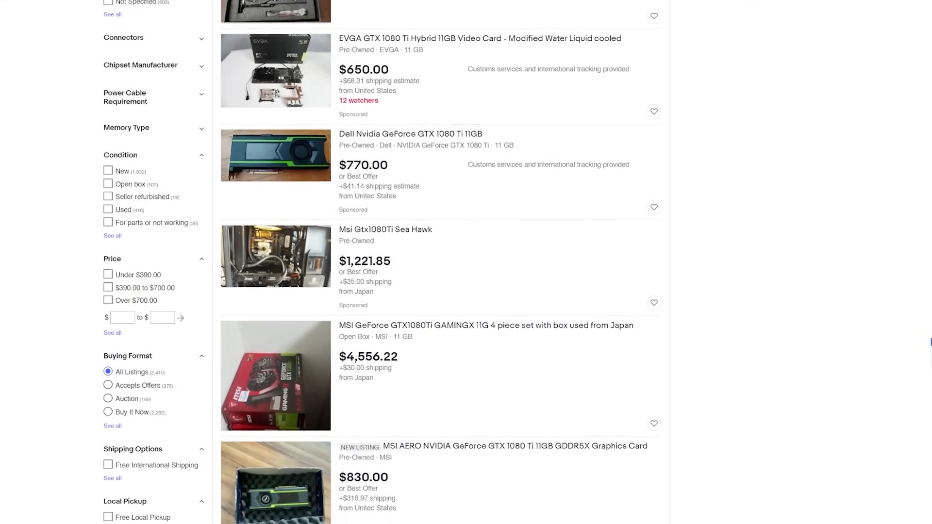
pyautogui.scroll(-3)
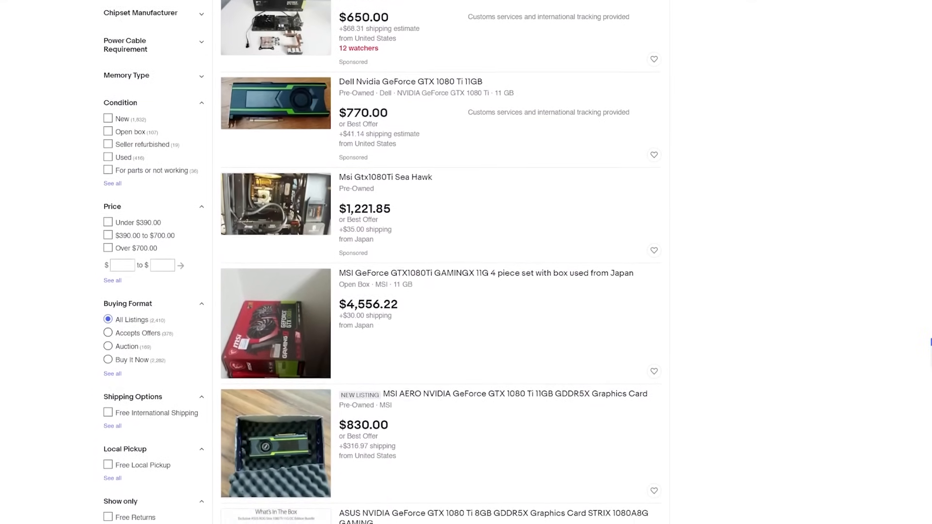
pyautogui.scroll(-3)
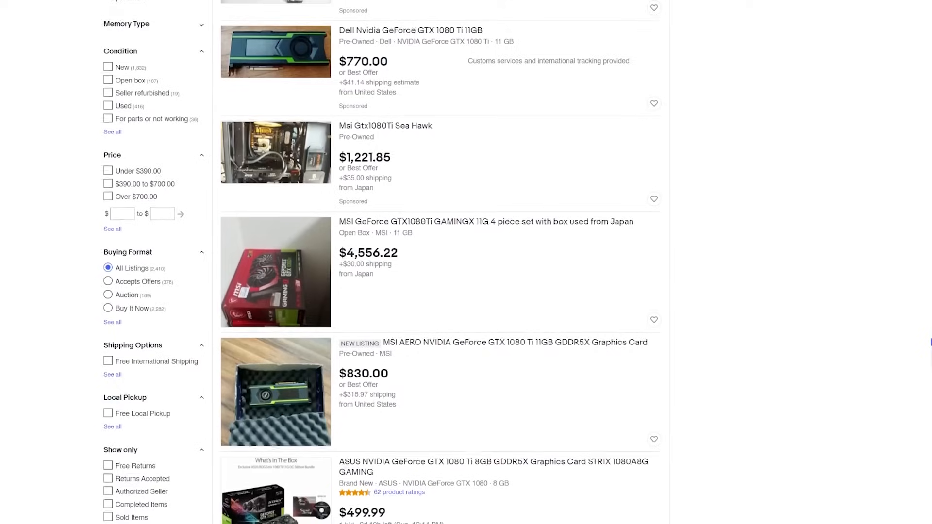
pyautogui.scroll(-3)
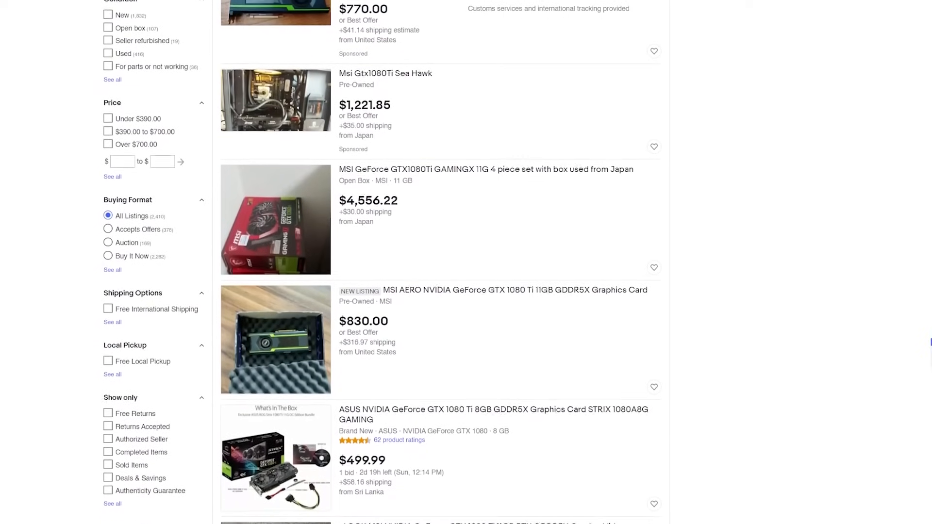
pyautogui.scroll(-3)
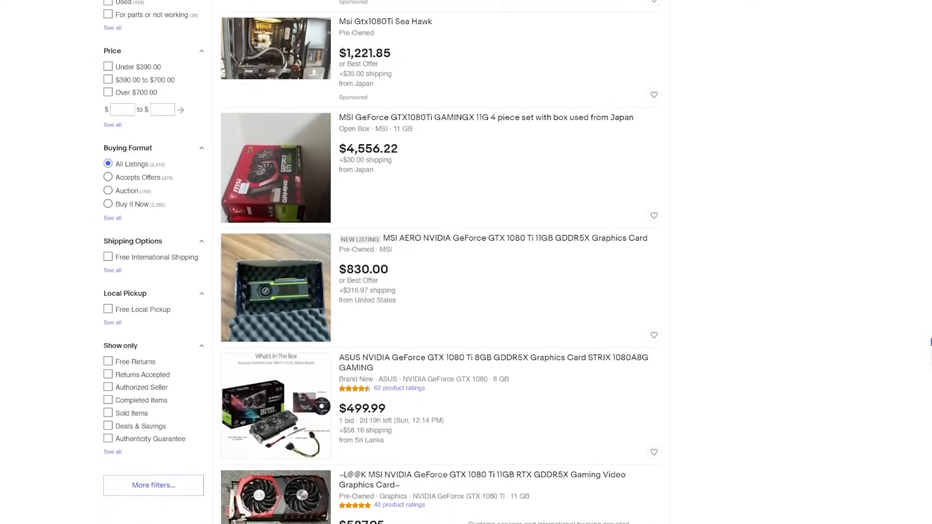
pyautogui.scroll(-3)
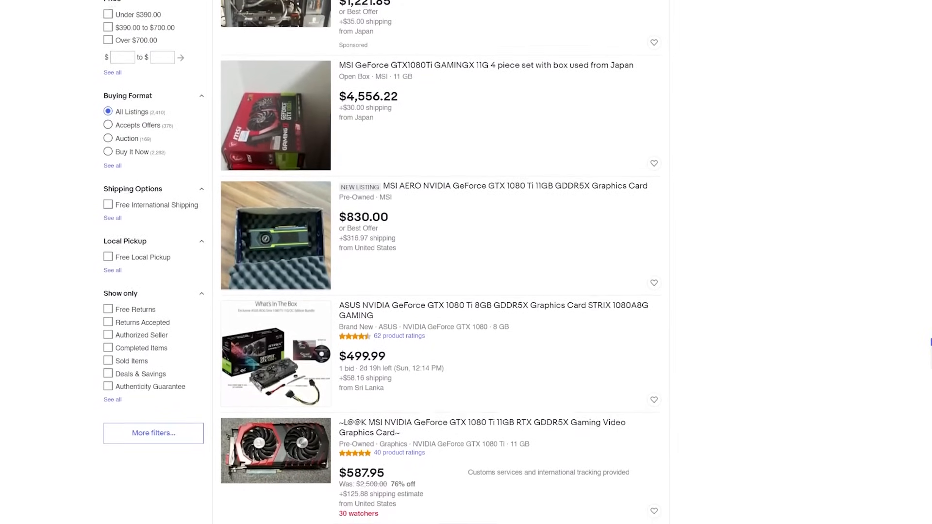
pyautogui.scroll(-3)
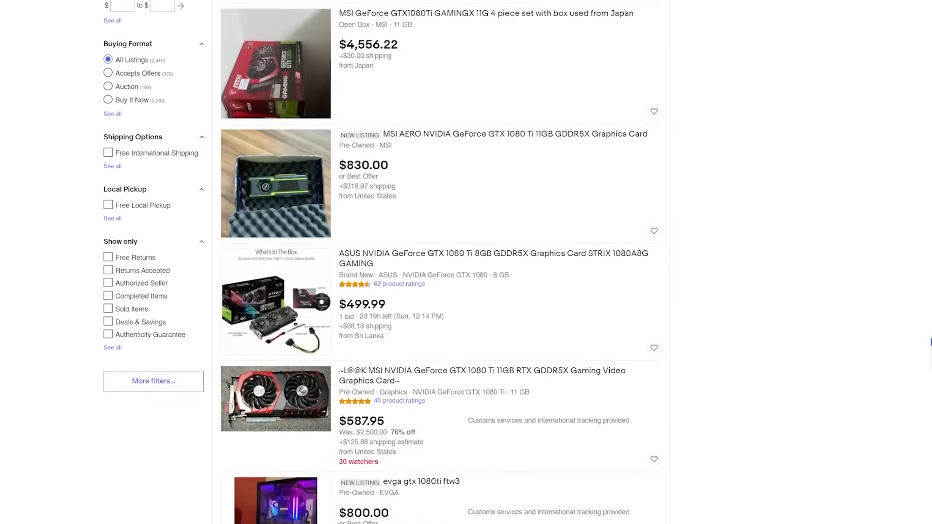
pyautogui.scroll(-3)
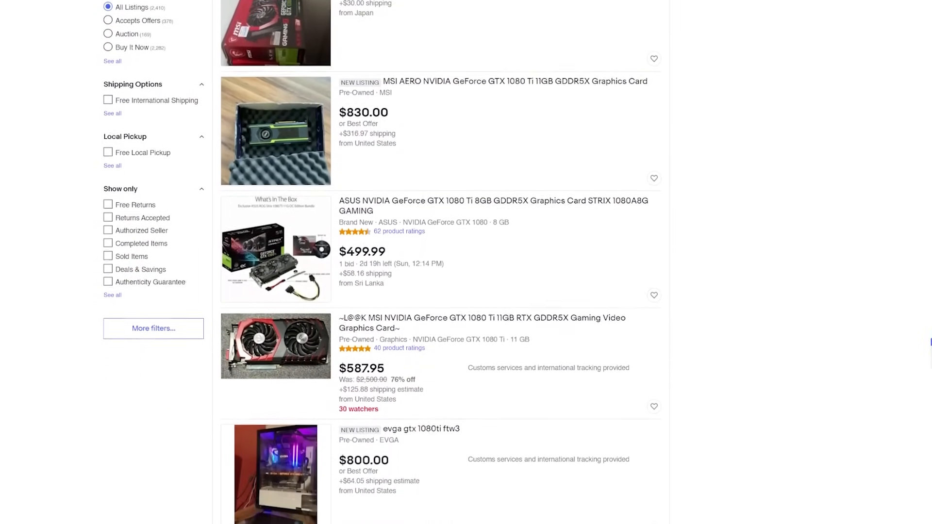
pyautogui.scroll(-3)
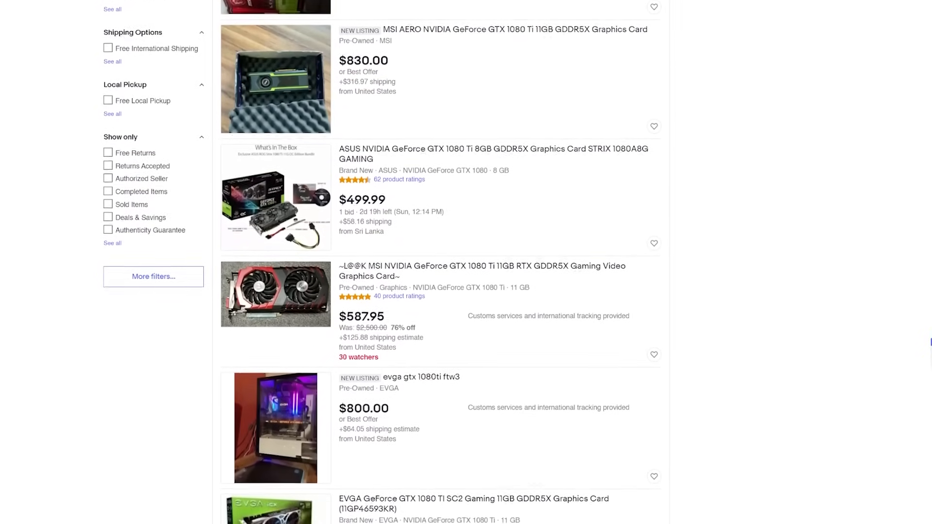
pyautogui.scroll(-3)
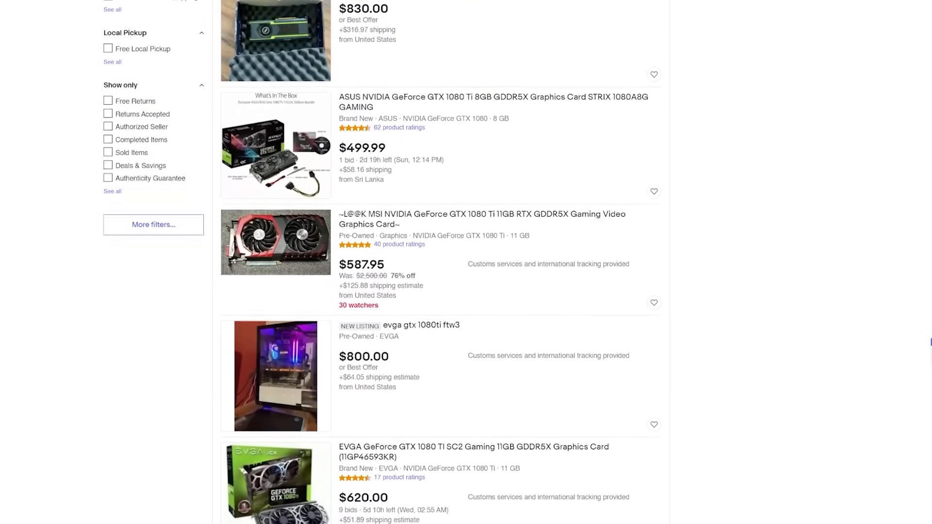
pyautogui.scroll(-3)
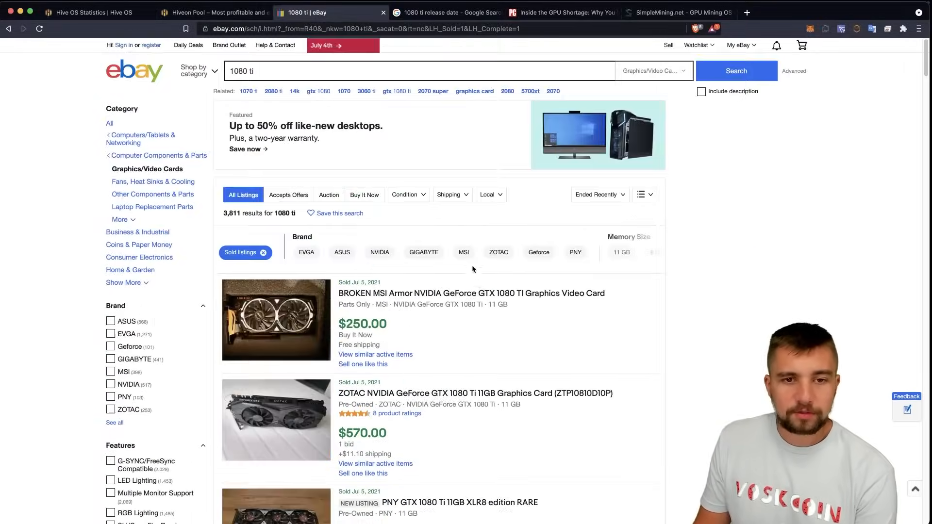
# Review sold 1080 Ti listings down to July 4 sales, including $410 and $700 cards
pyautogui.scroll(-3)
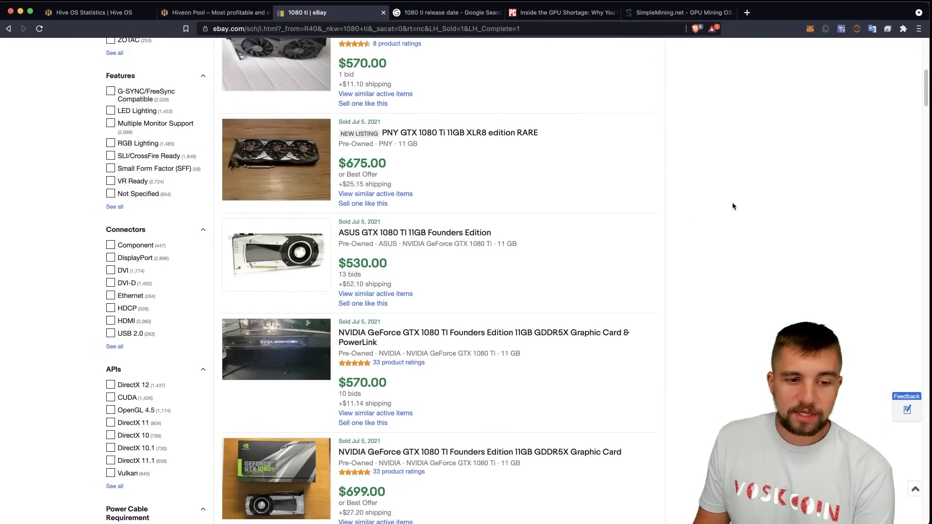
pyautogui.scroll(-3)
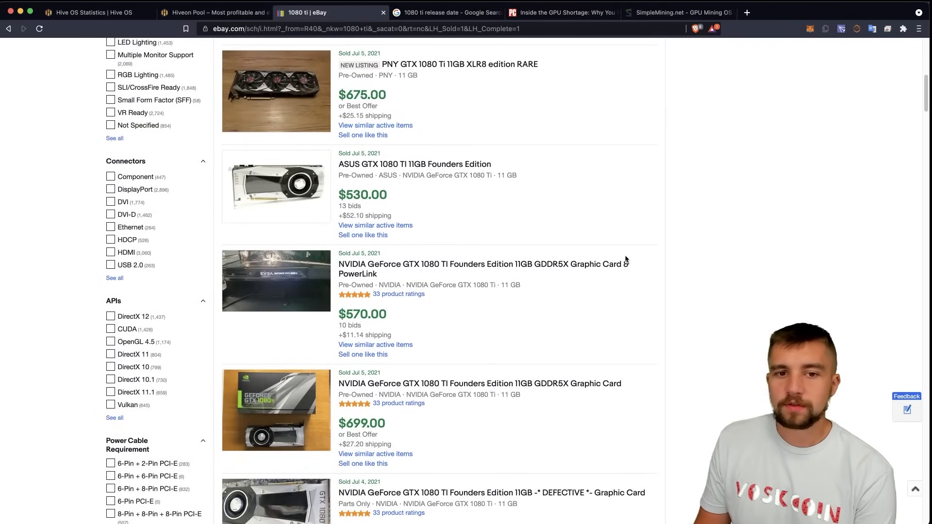
pyautogui.scroll(-3)
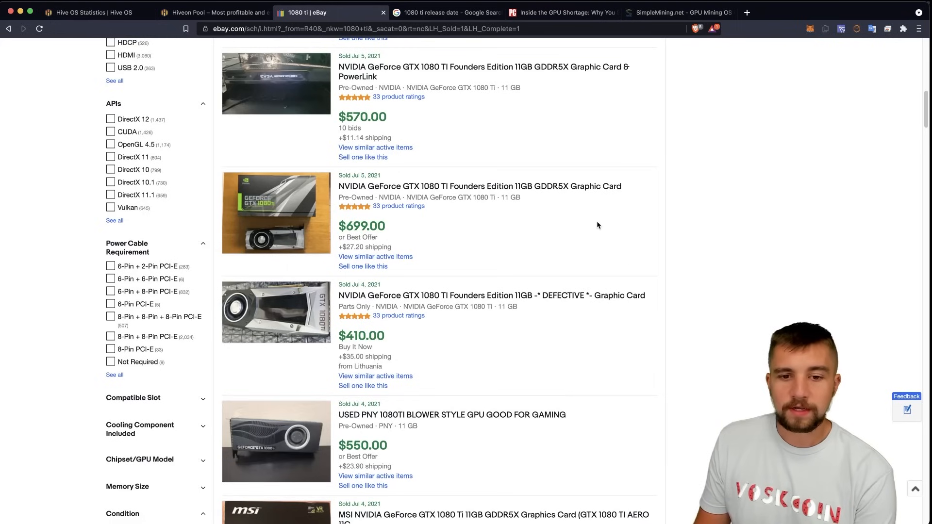
pyautogui.moveTo(515, 296)
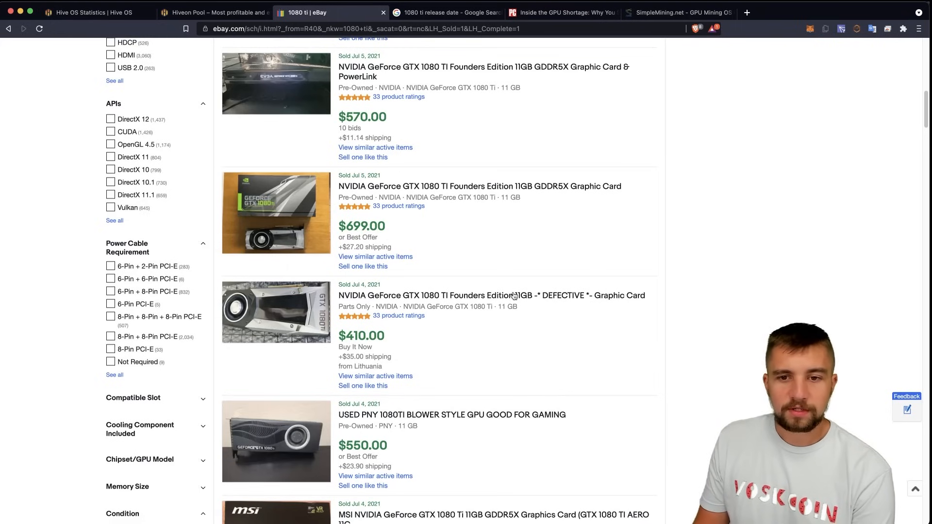
pyautogui.moveTo(810, 320)
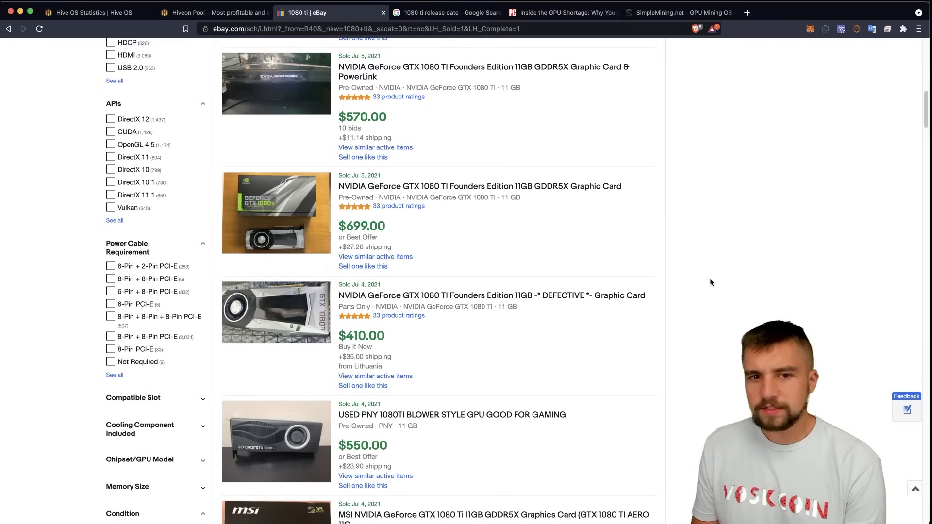
pyautogui.scroll(-3)
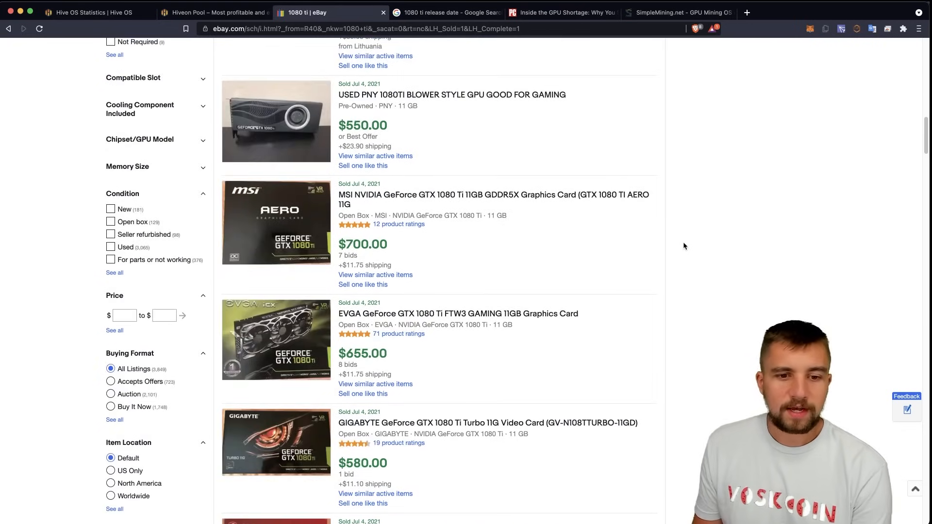